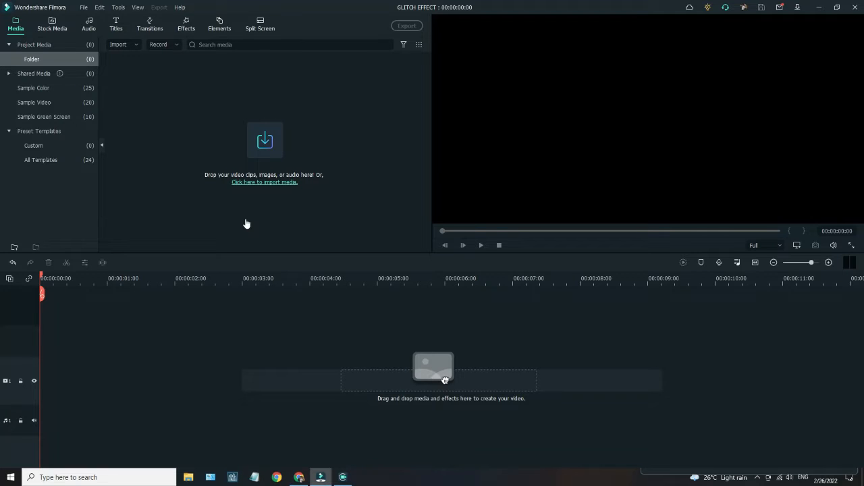
Import the astronaut desert clip through Import Media Files.
left_click(120, 43)
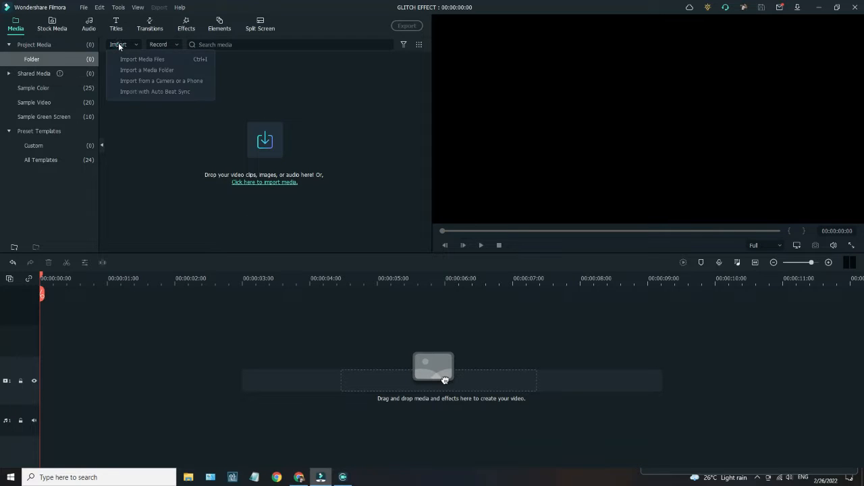
left_click(142, 60)
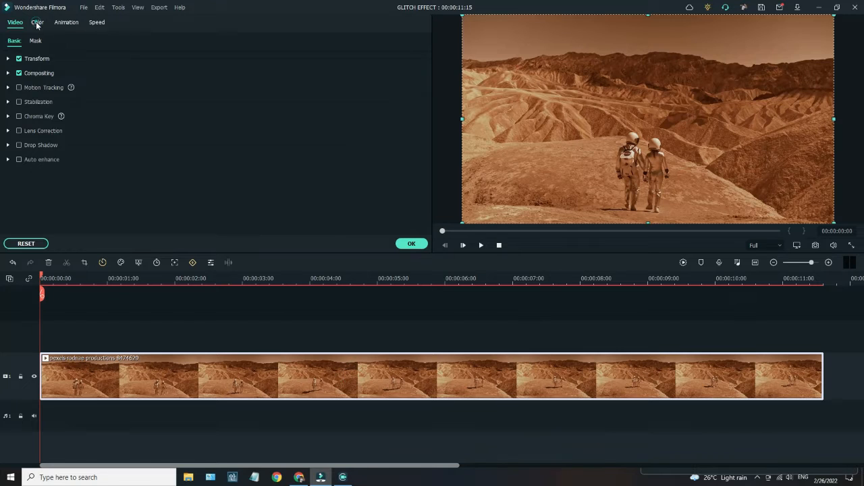
Apply the BNW Film 3D LUT to make the clip black and white, then confirm.
left_click(38, 21)
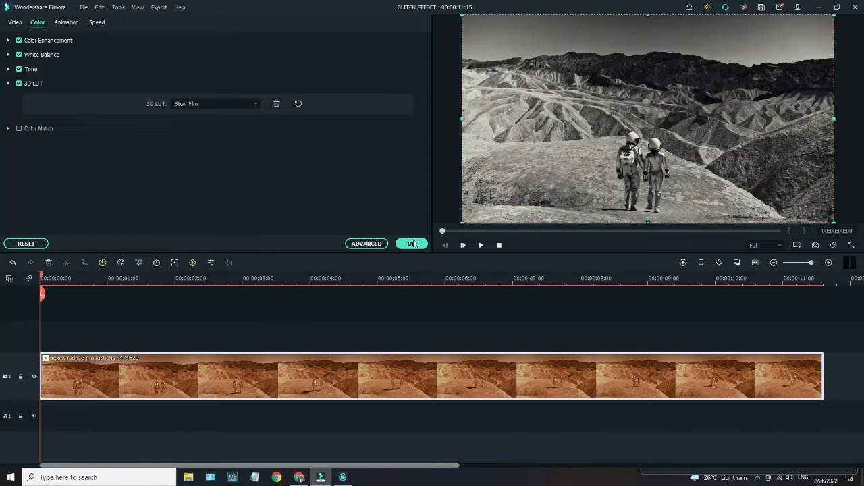
left_click(412, 243)
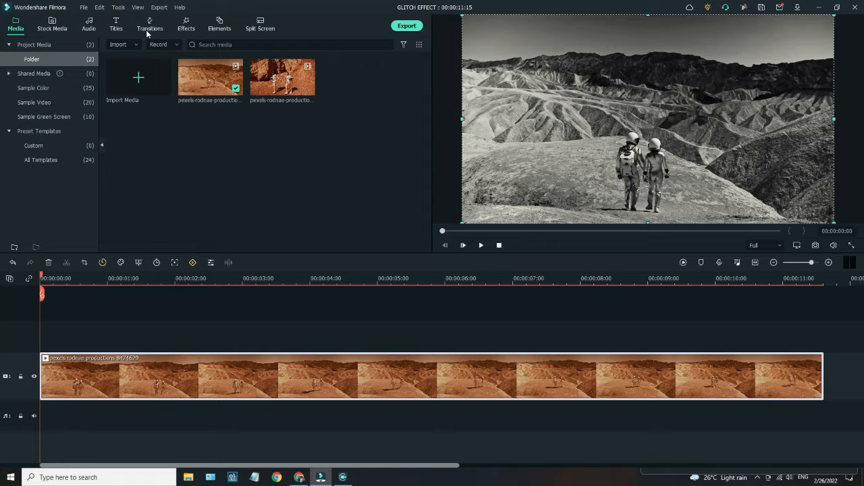
Add the Simple Viewfinder overlay from Effects > Overlay > View Finder above the astronaut clip.
left_click(187, 25)
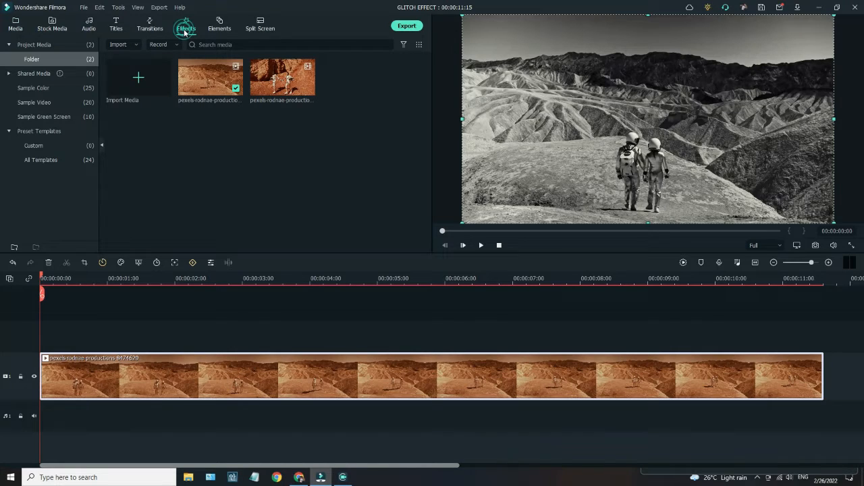
left_click(187, 24)
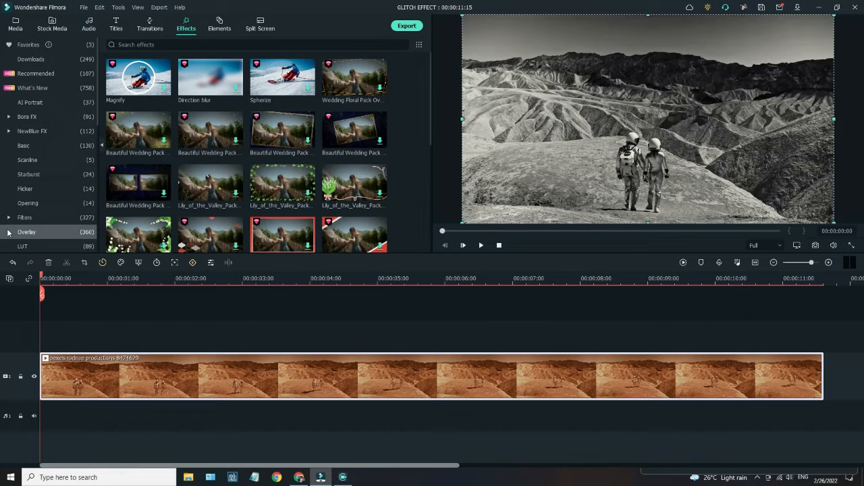
left_click(38, 203)
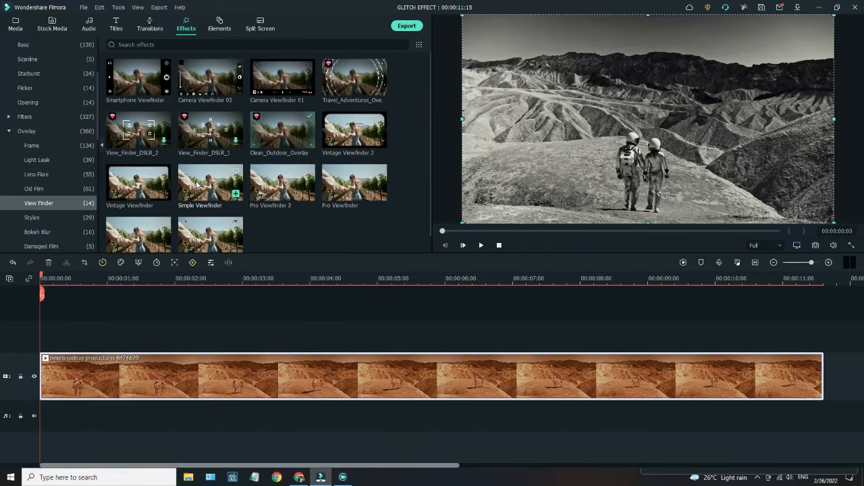
mouse_move(331, 246)
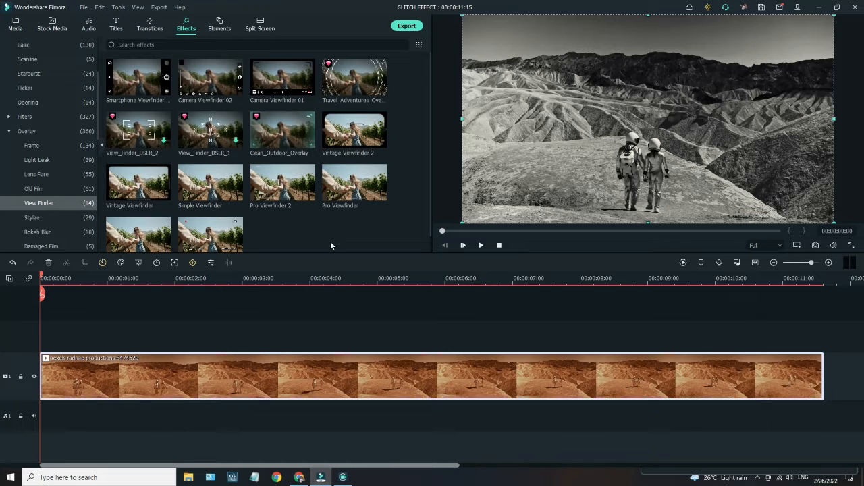
scroll("down", 3)
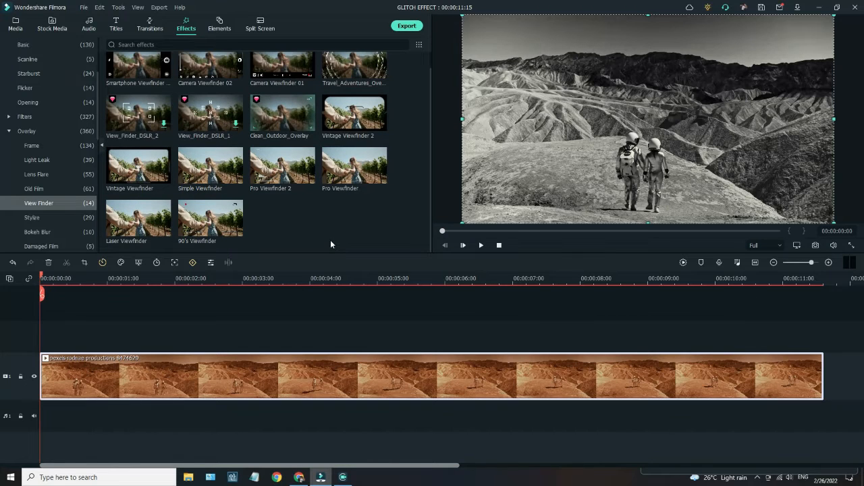
left_click_drag(210, 182, 203, 335)
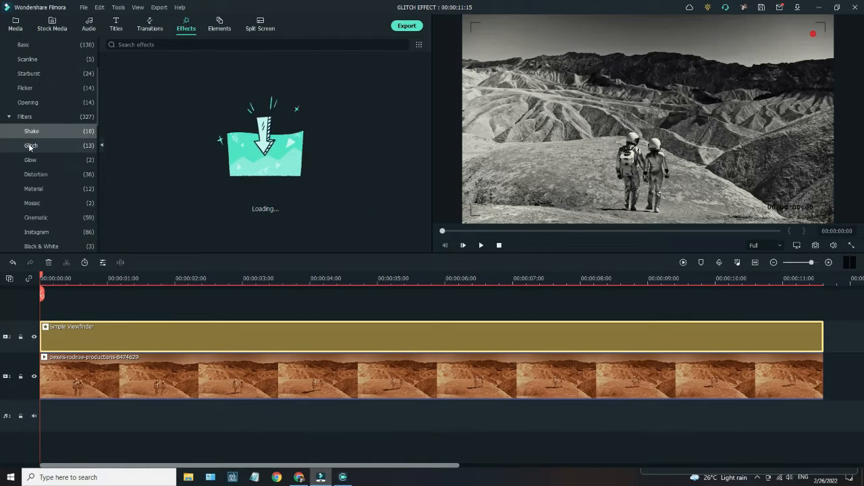
Add the VHS_Static_1 glitch filter on a top track and fit the project in the timeline.
left_click(31, 146)
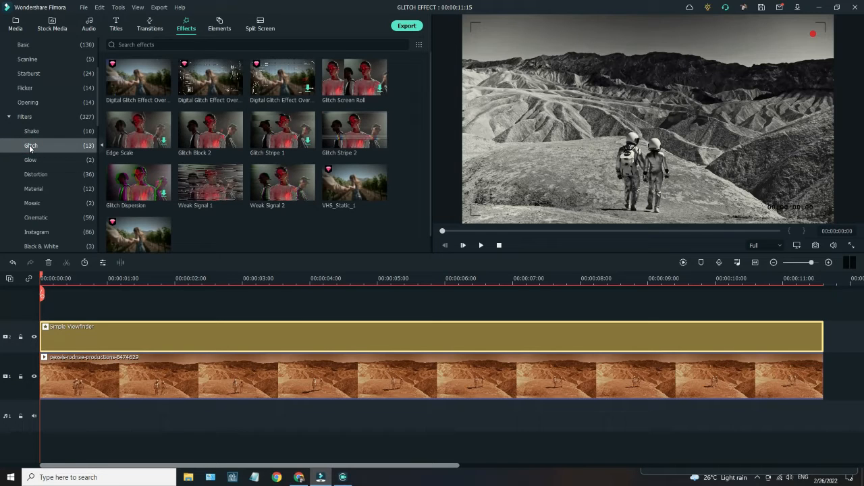
mouse_move(281, 246)
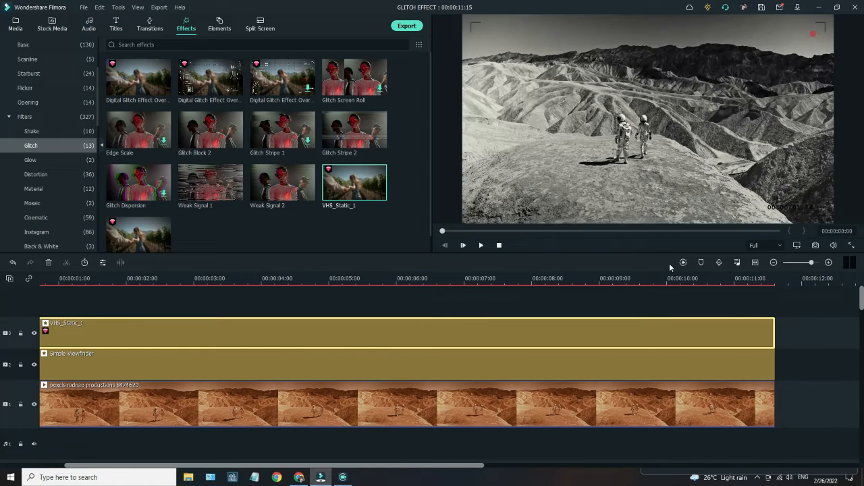
left_click(481, 246)
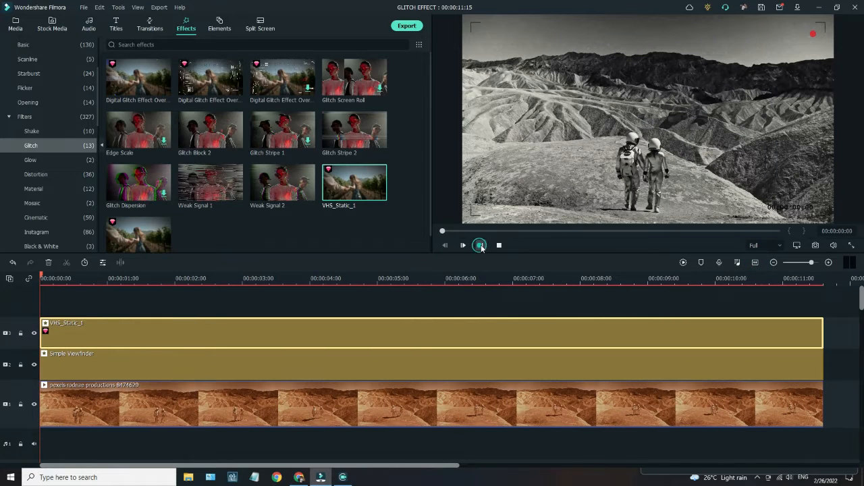
left_click(481, 246)
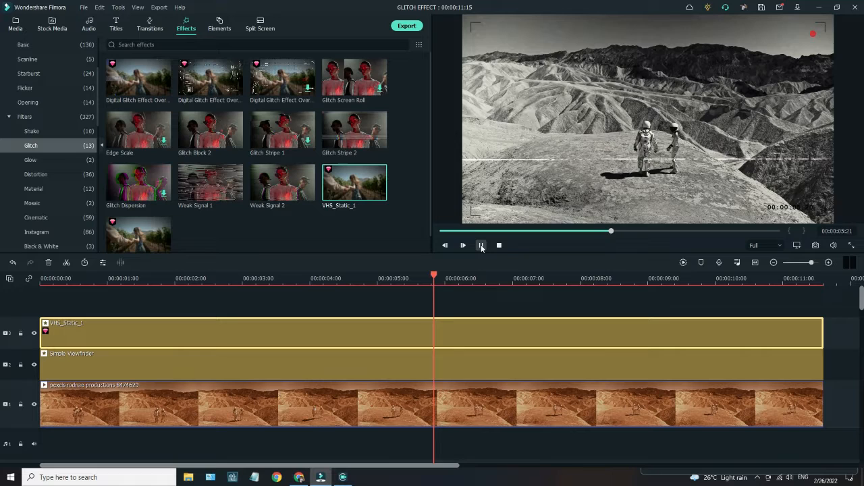
left_click(481, 246)
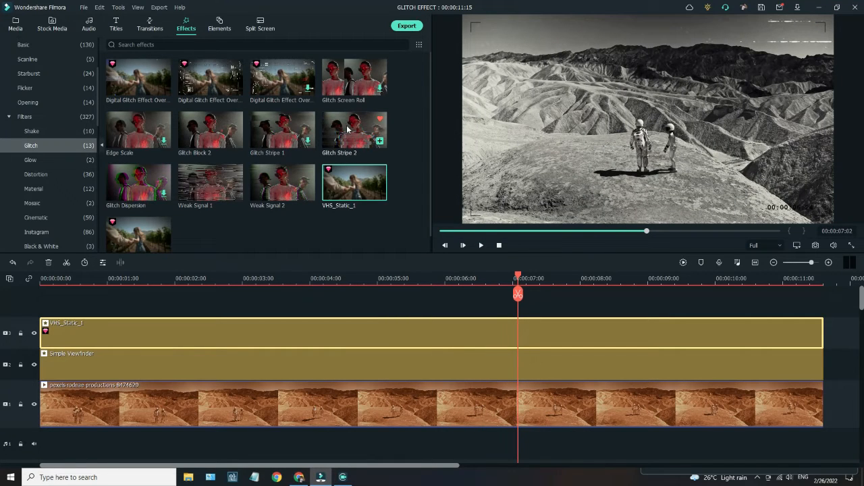
left_click(353, 130)
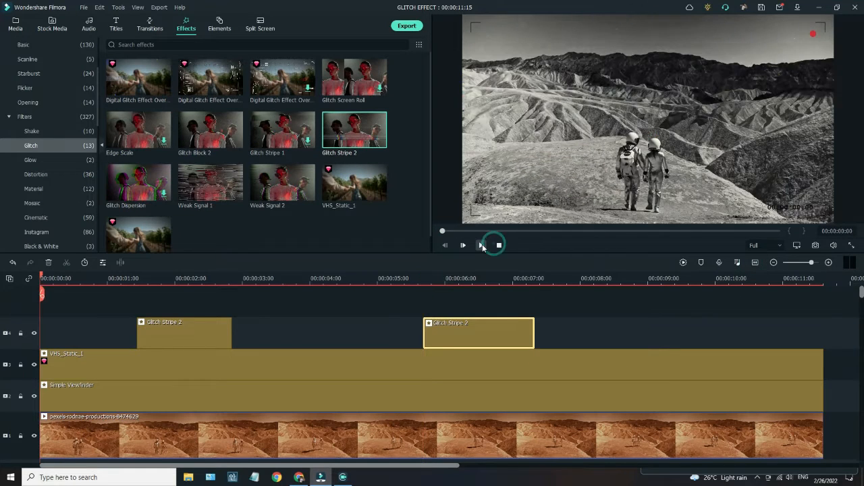
Play the glitch-effect project to the end, then return to the Media library.
left_click(463, 246)
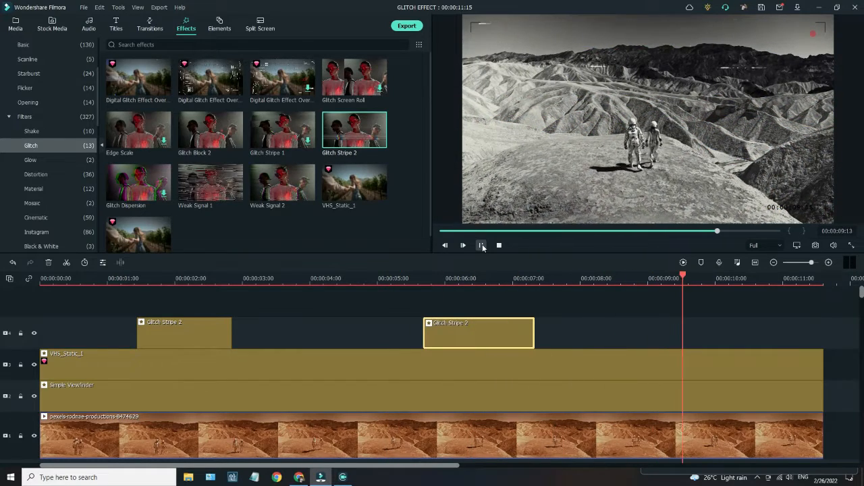
left_click(461, 246)
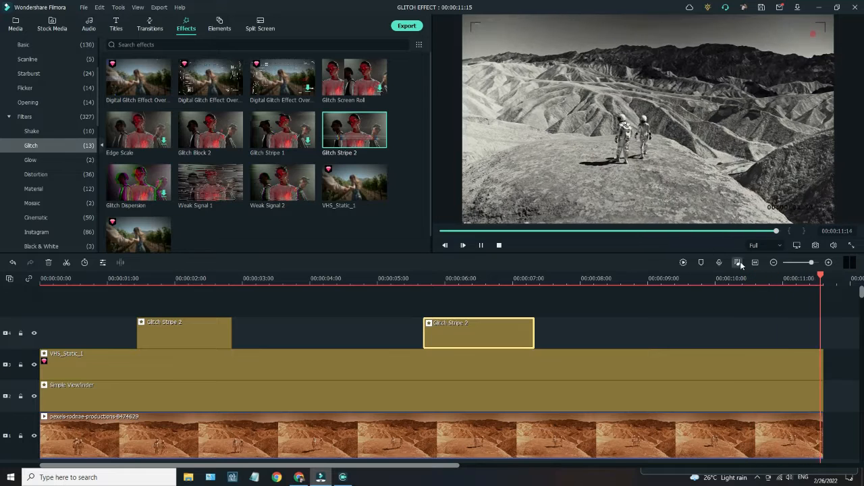
left_click(481, 246)
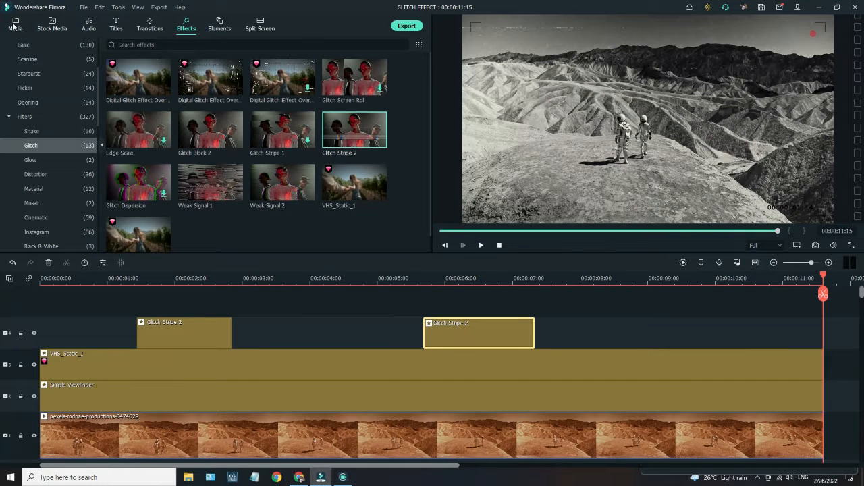
left_click(14, 24)
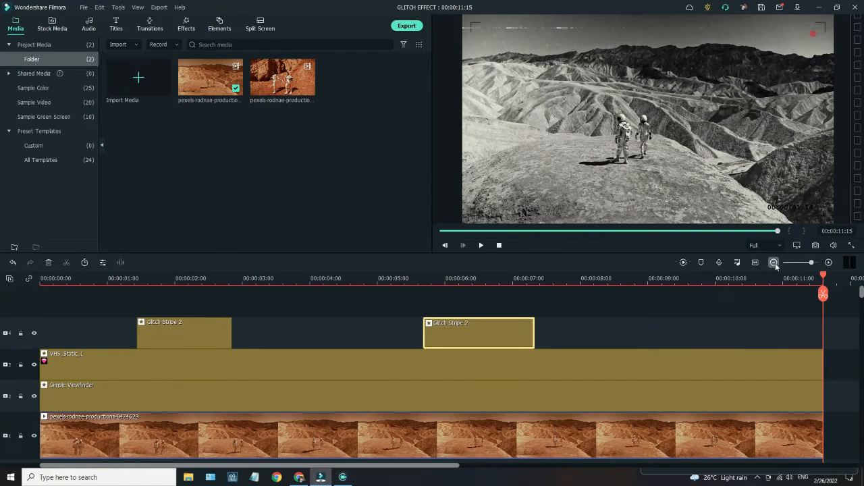